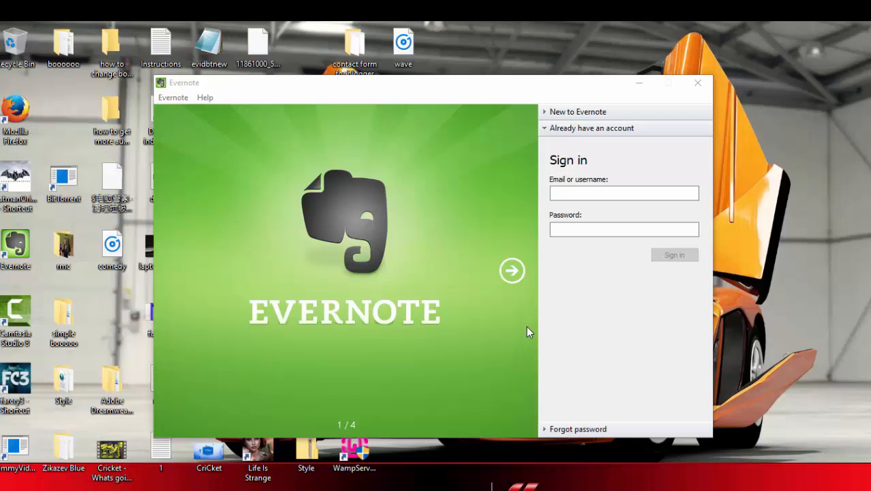
mouse_move(530, 273)
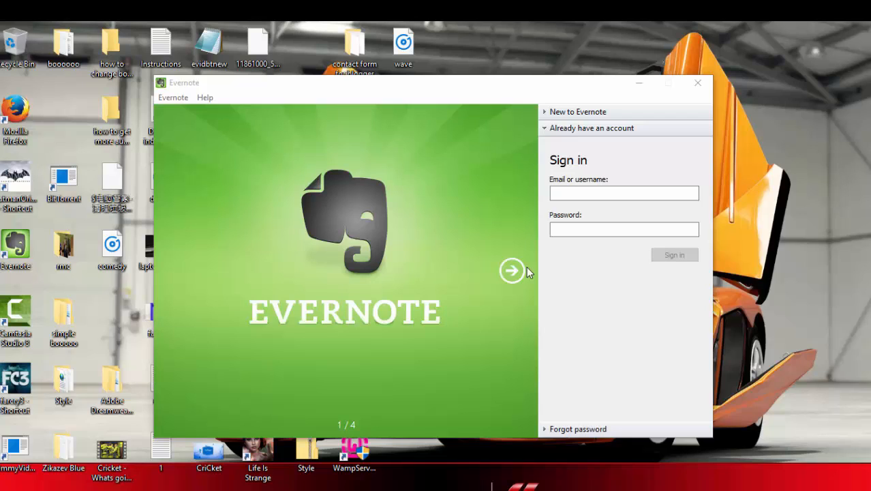
mouse_move(510, 198)
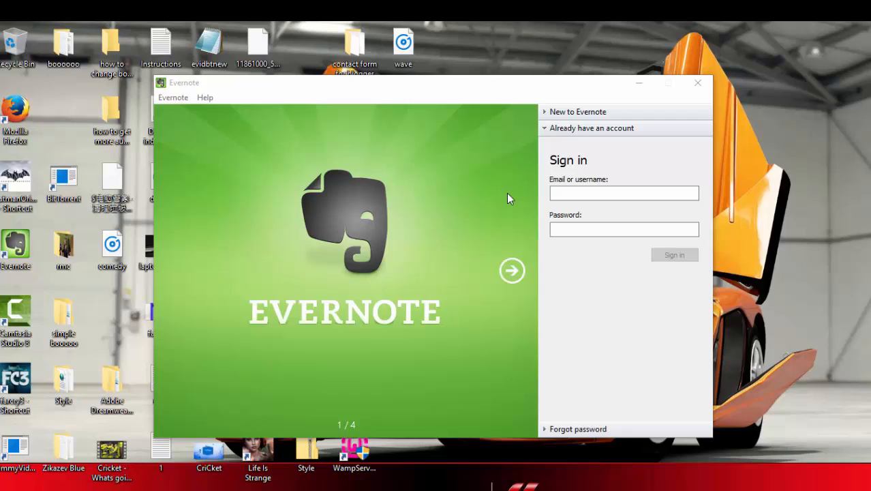
left_click(578, 111)
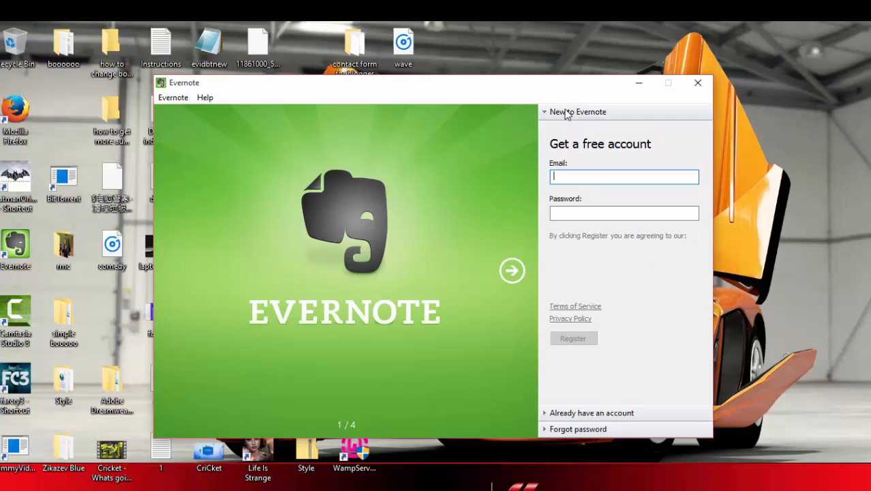
mouse_move(589, 419)
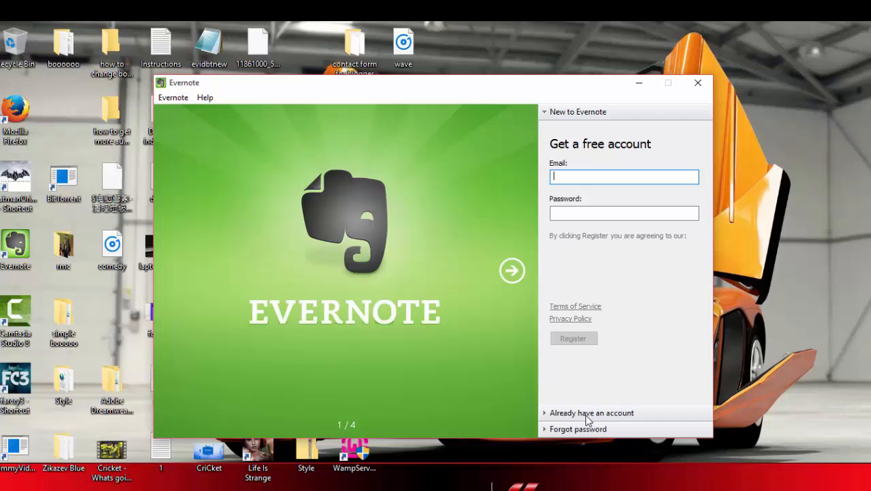
left_click(592, 412)
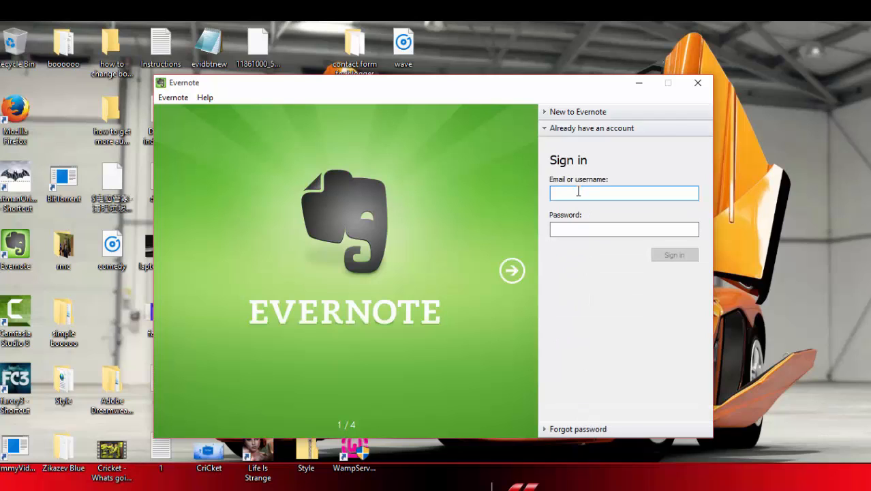
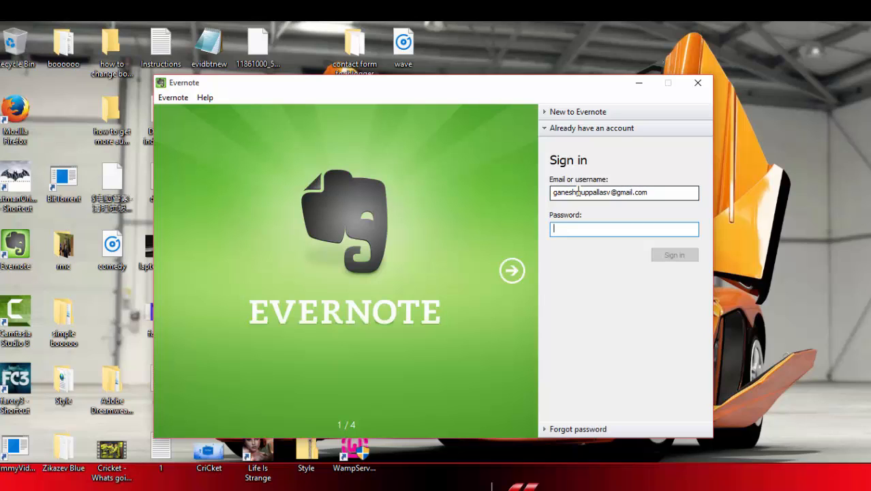
type("•••••")
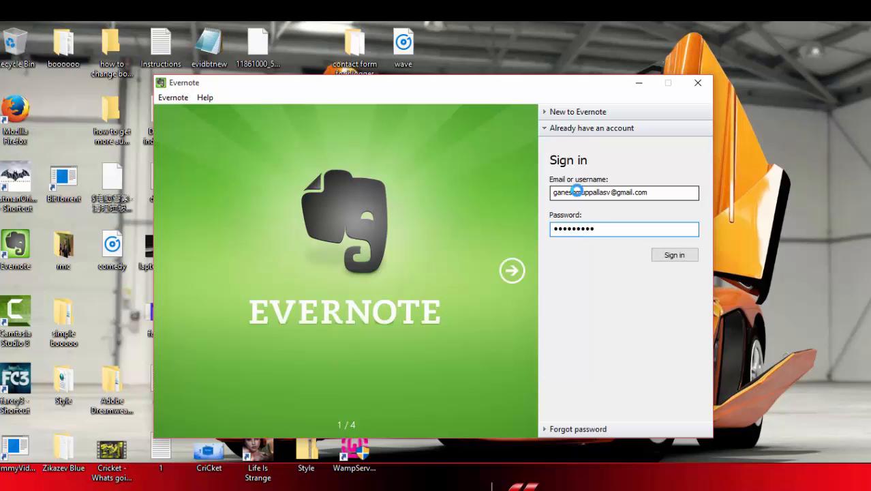
left_click(674, 254)
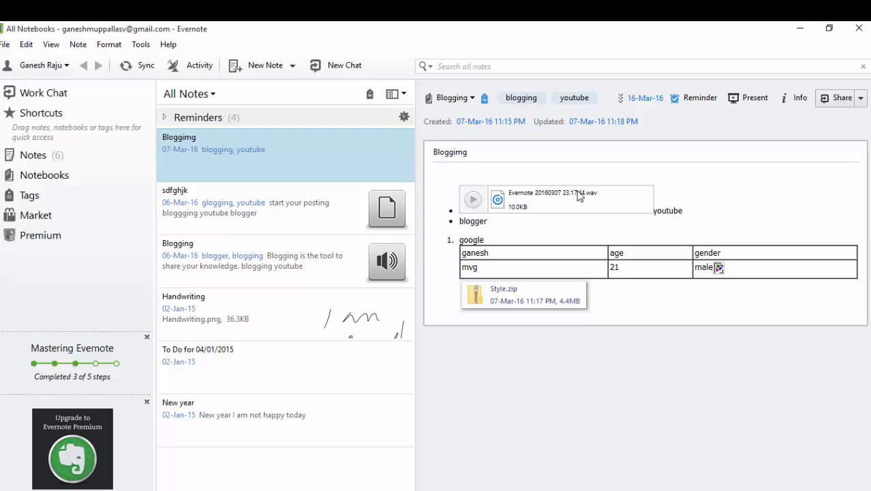
mouse_move(38, 65)
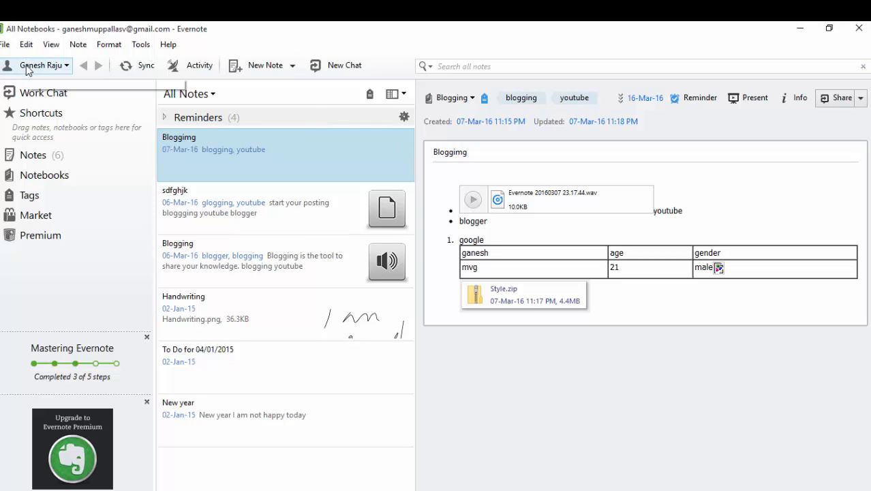
Step: Open the account options dropdown, then dismiss it without choosing anything
left_click(41, 65)
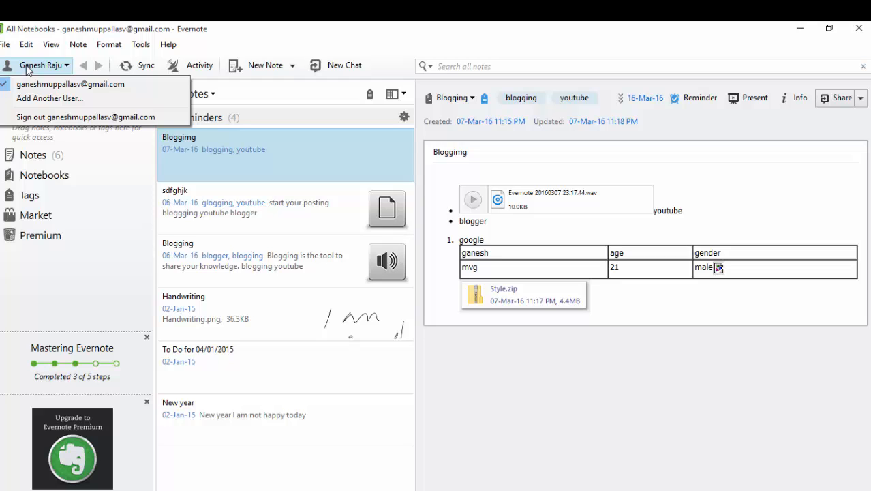
mouse_move(101, 232)
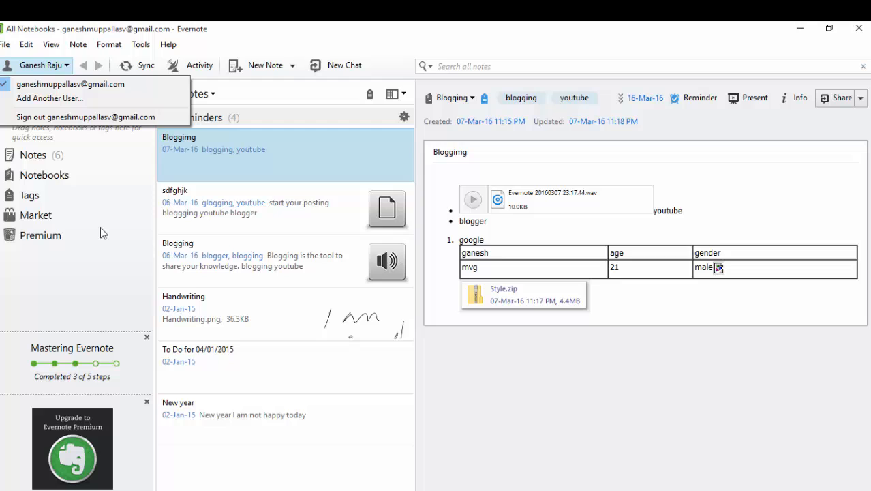
left_click(125, 217)
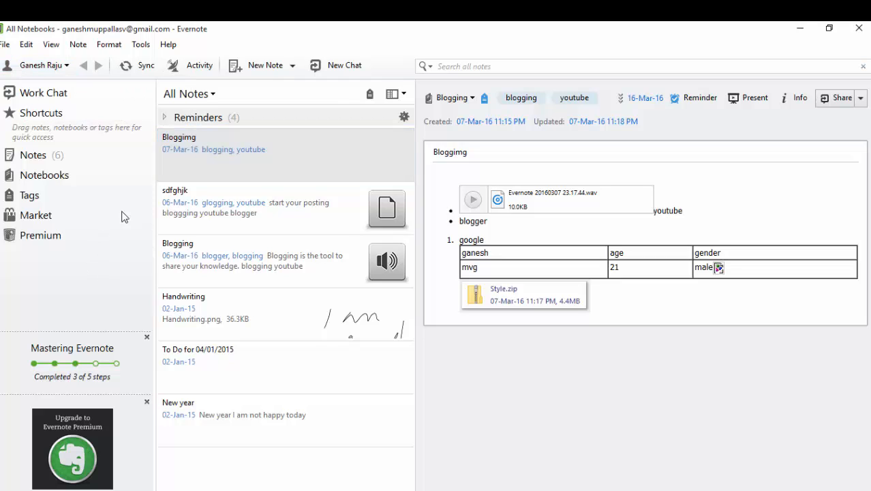
mouse_move(265, 65)
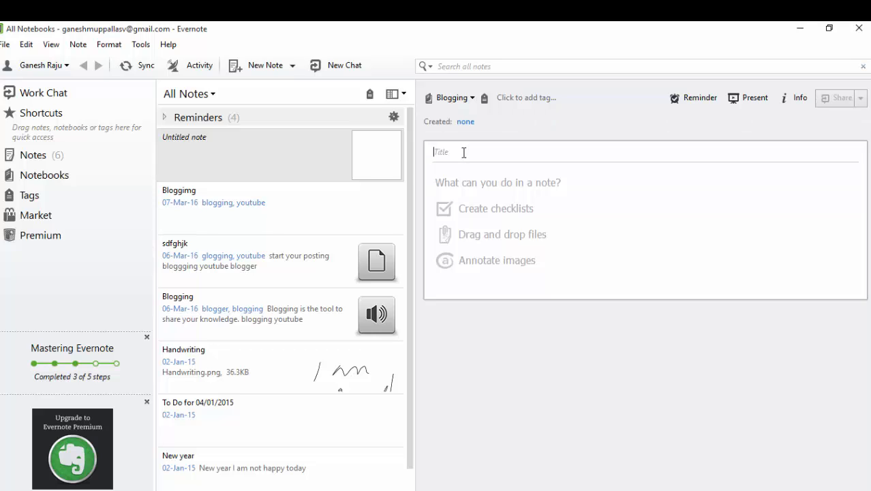
Step: Title the new note 'blogging'
type("bl")
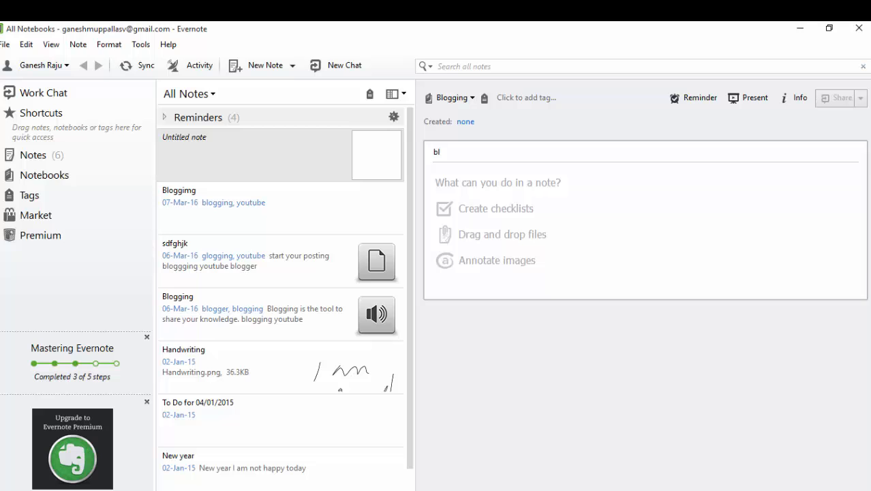
type("ogging")
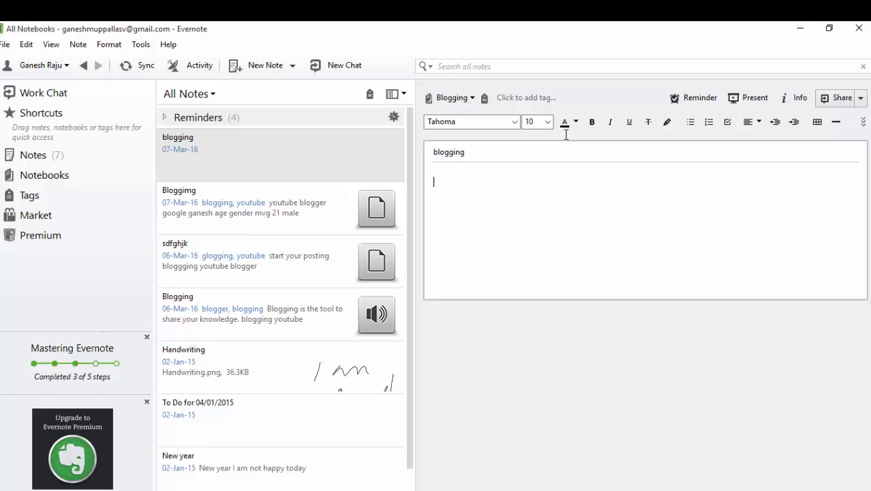
mouse_move(684, 136)
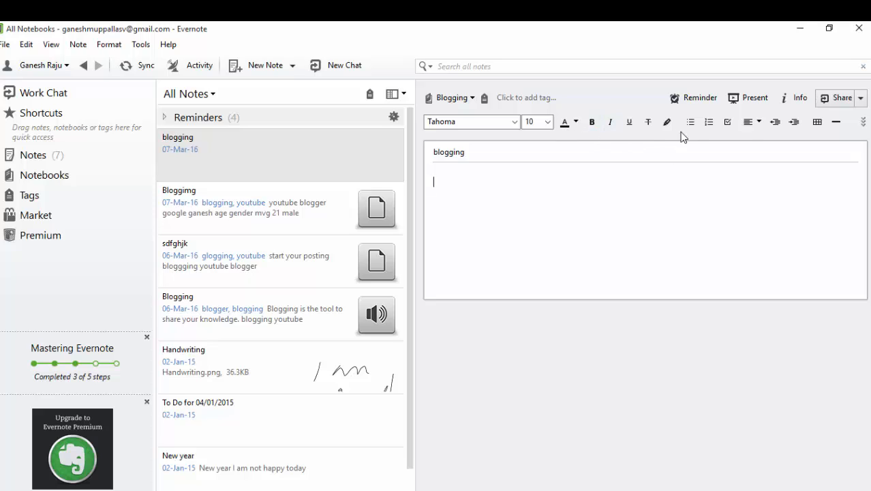
Step: Add a bulleted 'youtube' item and a plain 'blogger' line to the note body
left_click(690, 122)
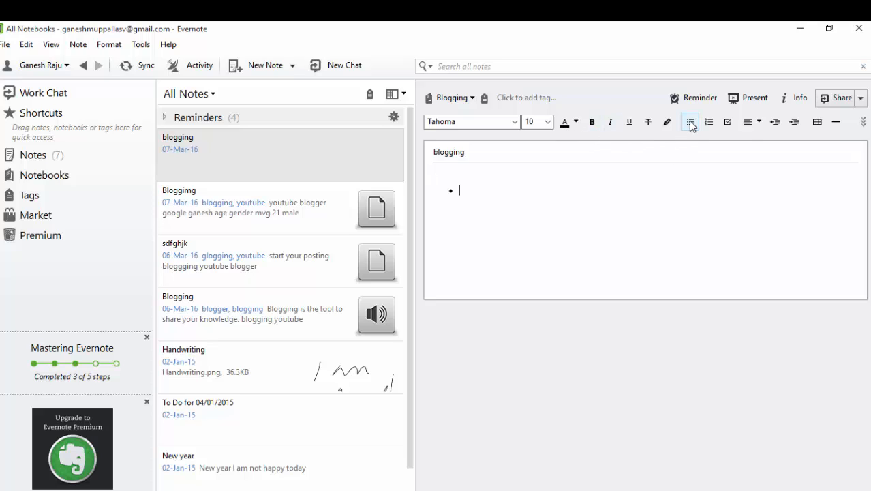
type("yo")
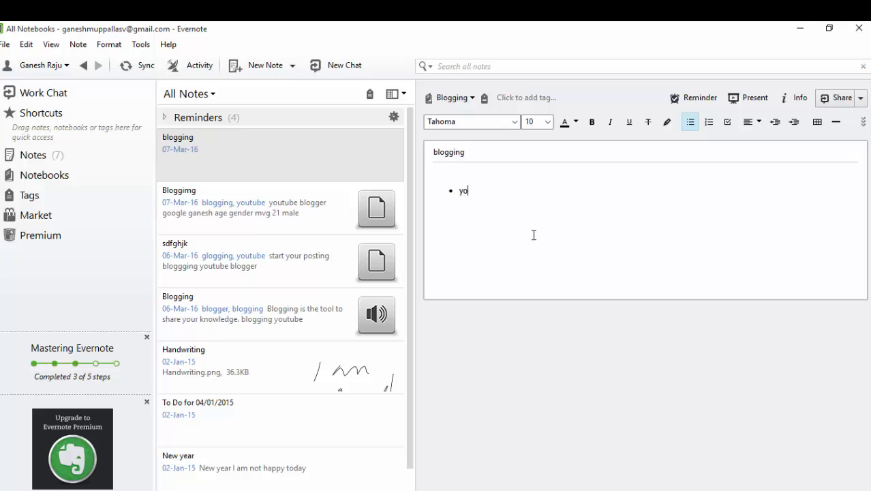
type("utube")
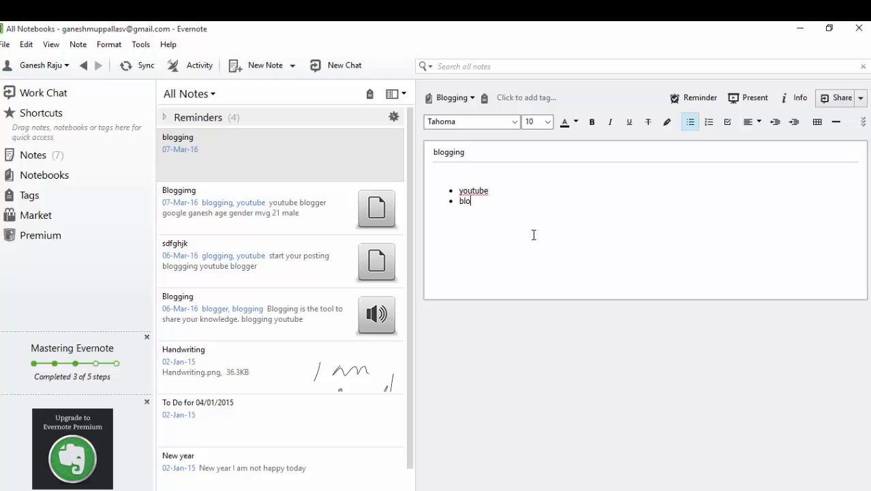
type("gger")
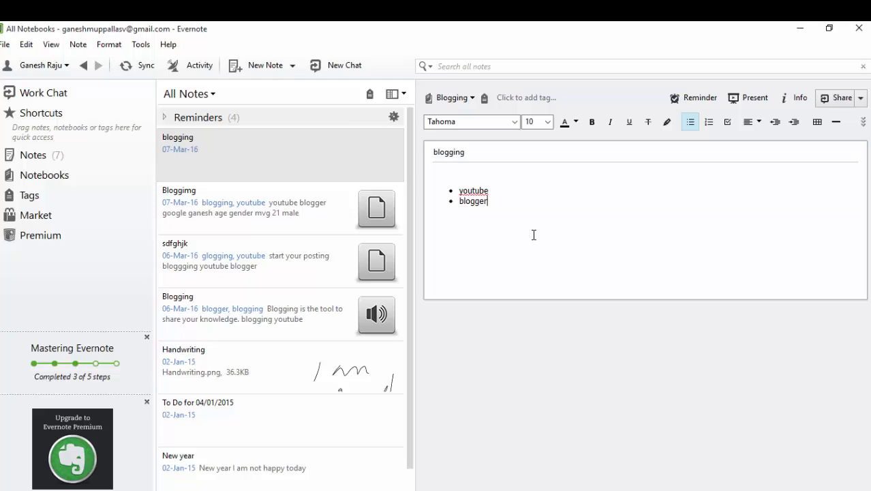
left_click(709, 121)
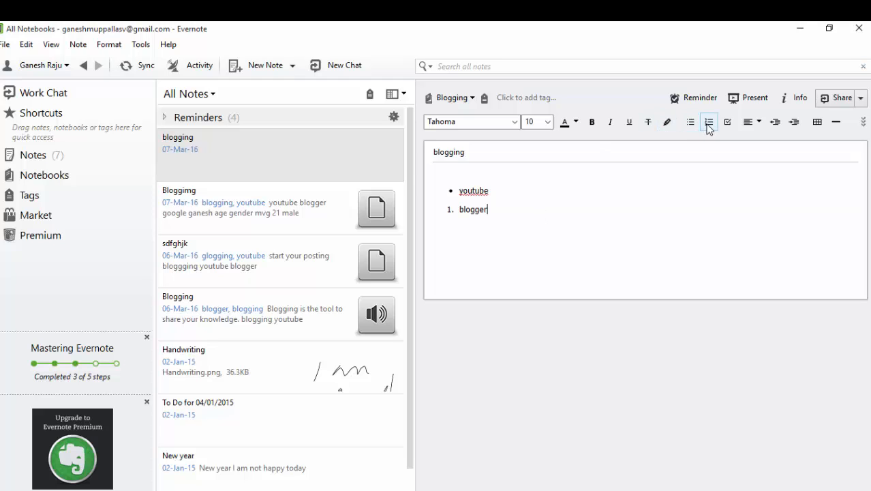
left_click(709, 121)
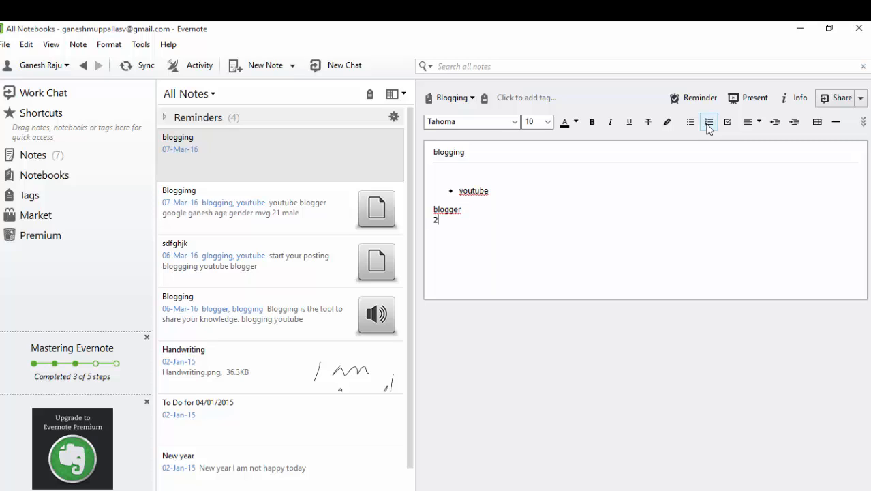
Step: Add a checkbox item 'rytryt' and a second numbered item 'jkfhjghfjdh'
type("rh")
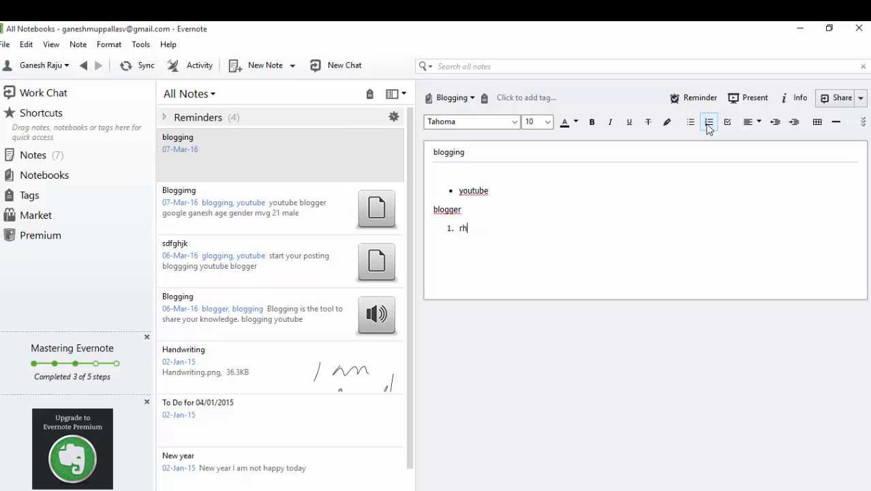
type("ytryt")
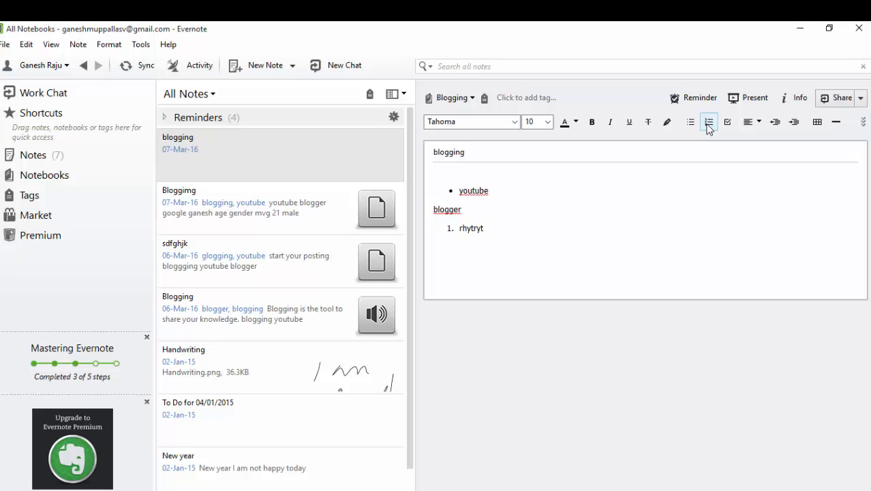
left_click(728, 122)
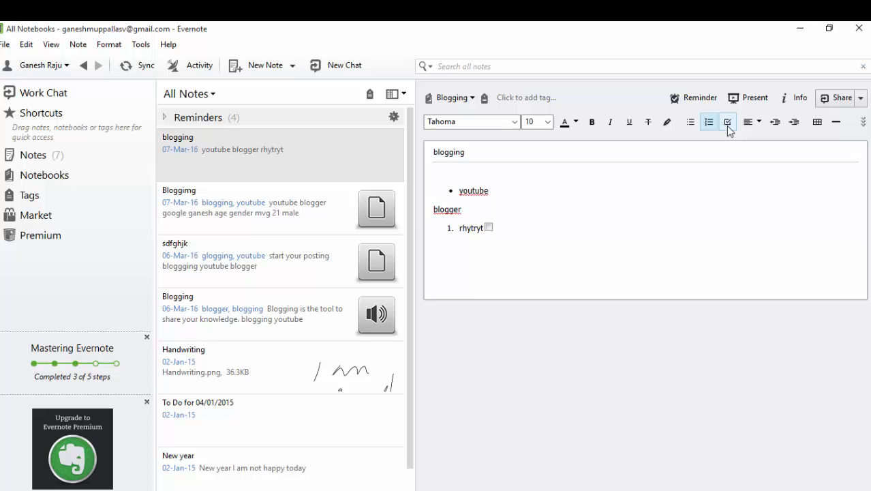
key("Return")
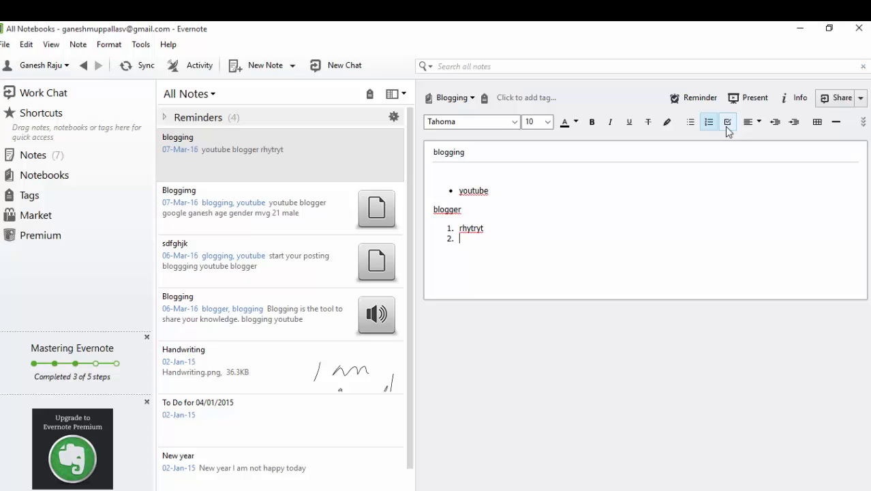
type("jkfh")
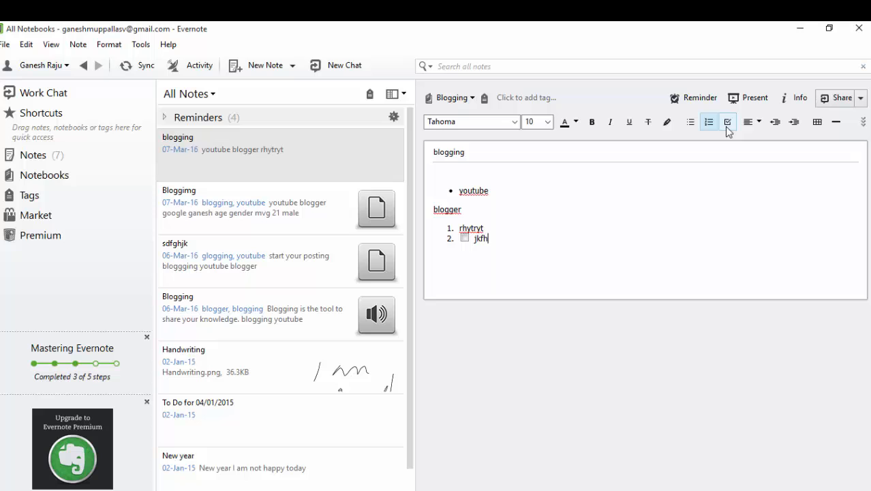
type("jghfjdh")
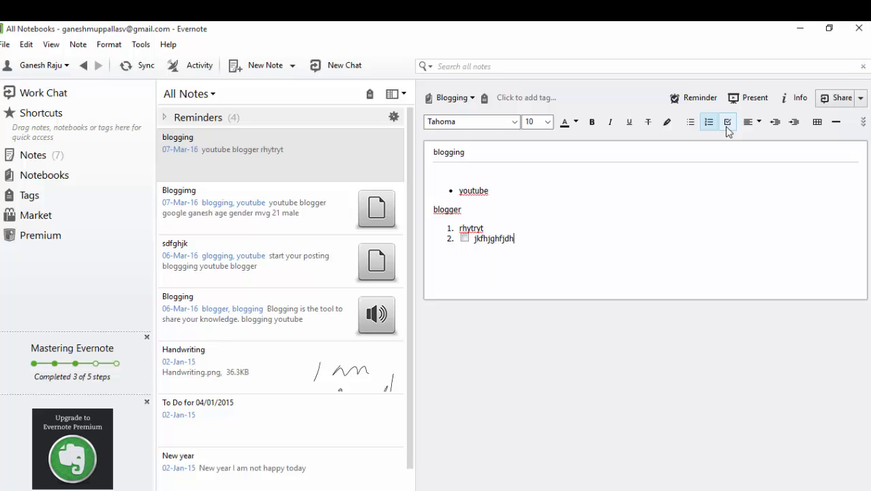
mouse_move(829, 28)
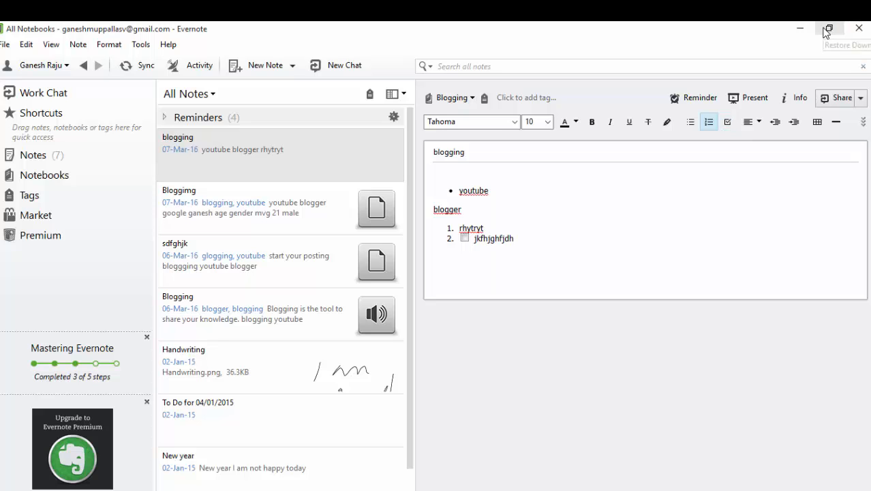
Step: Restore down the window, drag wave.wav into numbered item 2, and maximize again
left_click(829, 28)
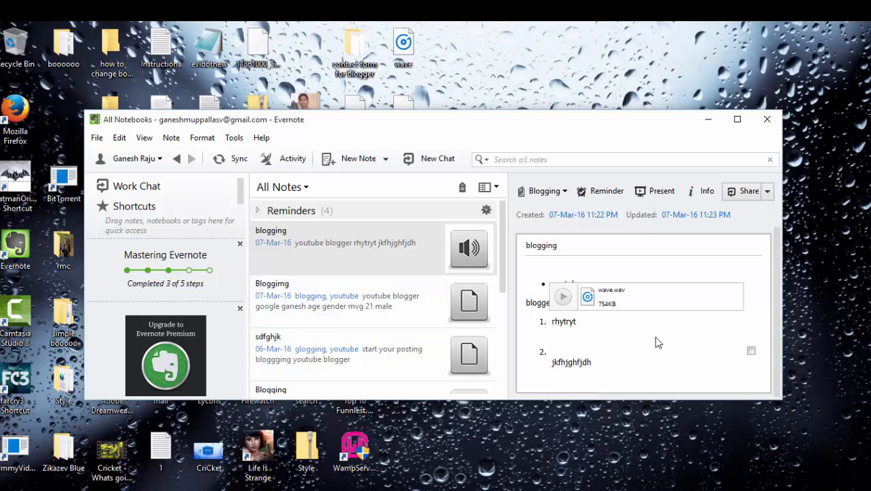
mouse_move(614, 322)
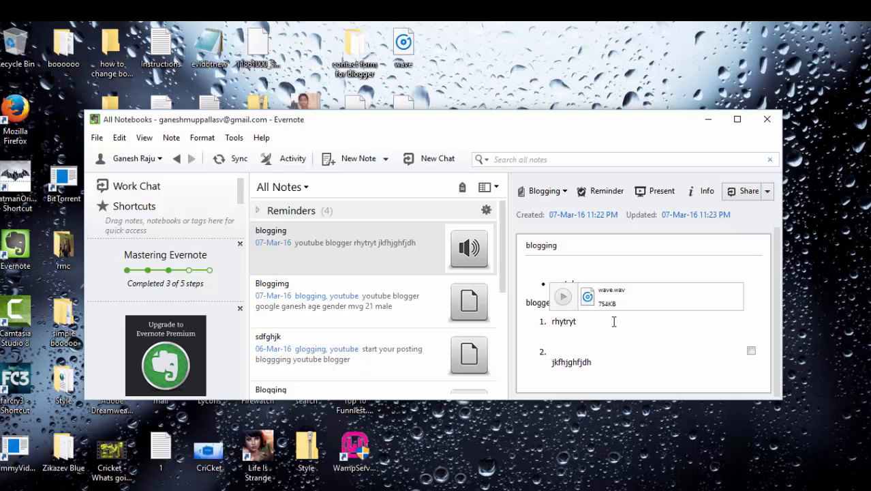
left_click(737, 120)
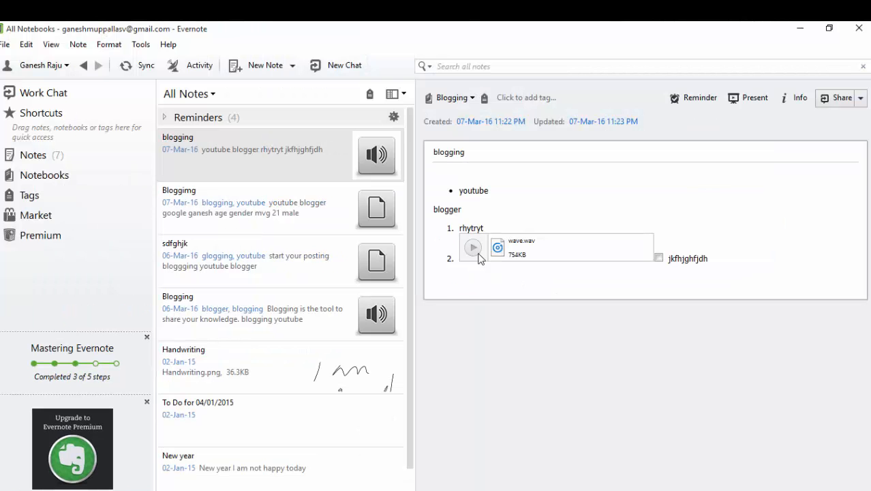
mouse_move(760, 187)
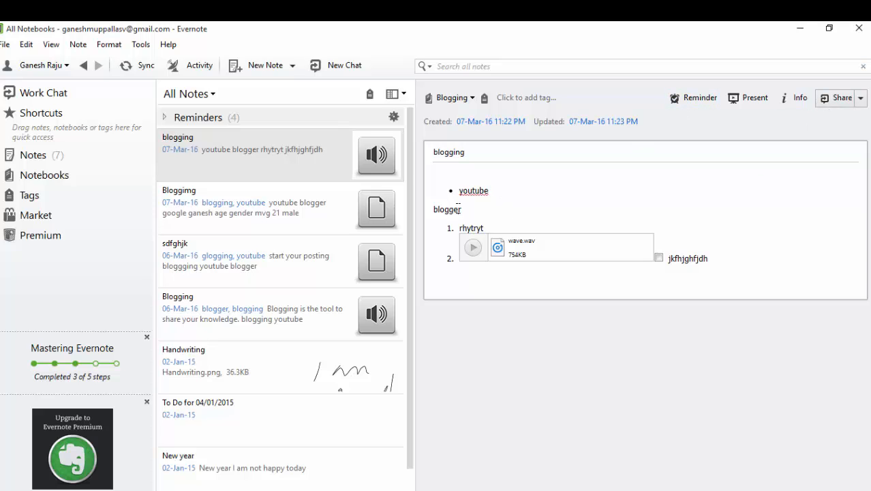
double_click(448, 209)
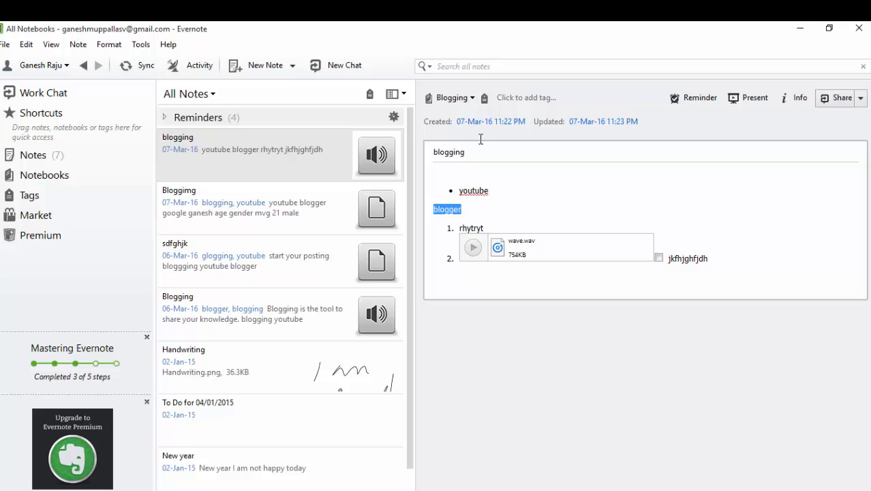
mouse_move(516, 103)
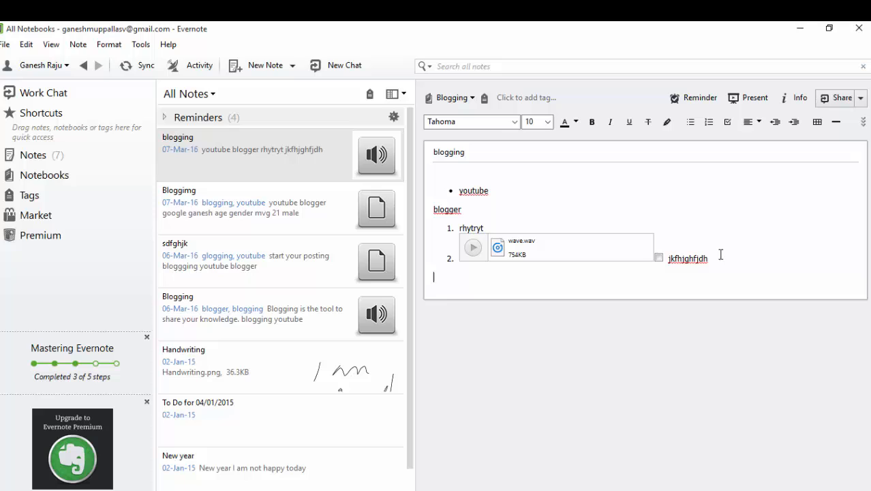
Step: Record and save a short audio clip (Evernote 20160307 23.23.53.wav), then play it back
left_click(864, 121)
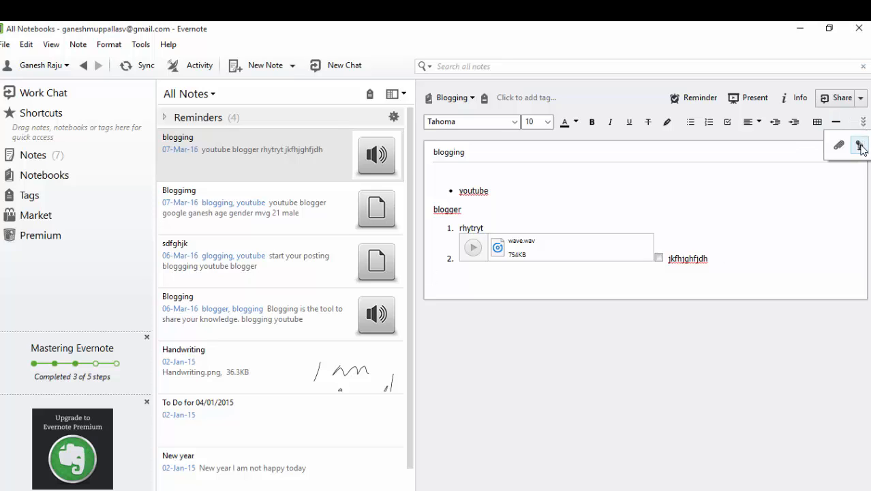
left_click(860, 145)
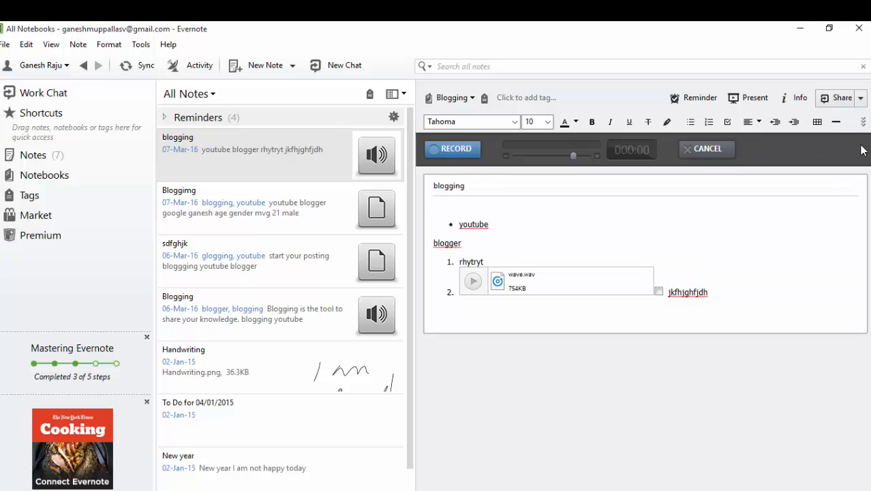
left_click(452, 148)
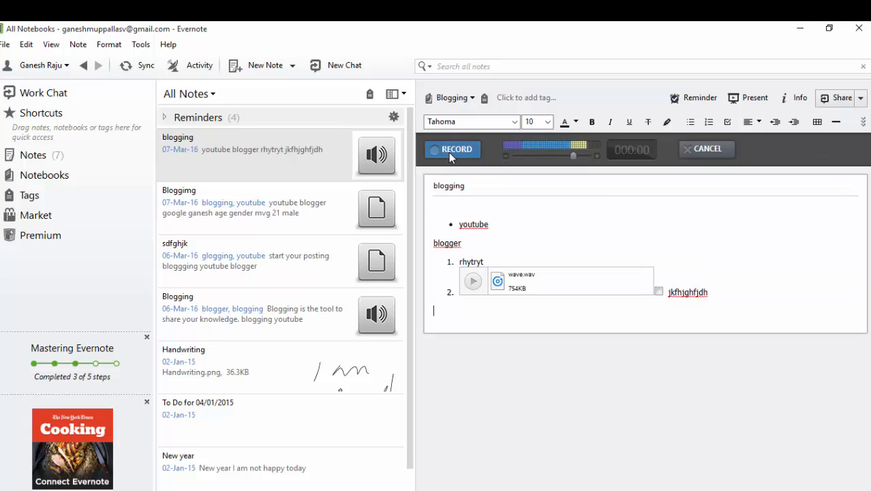
left_click(452, 149)
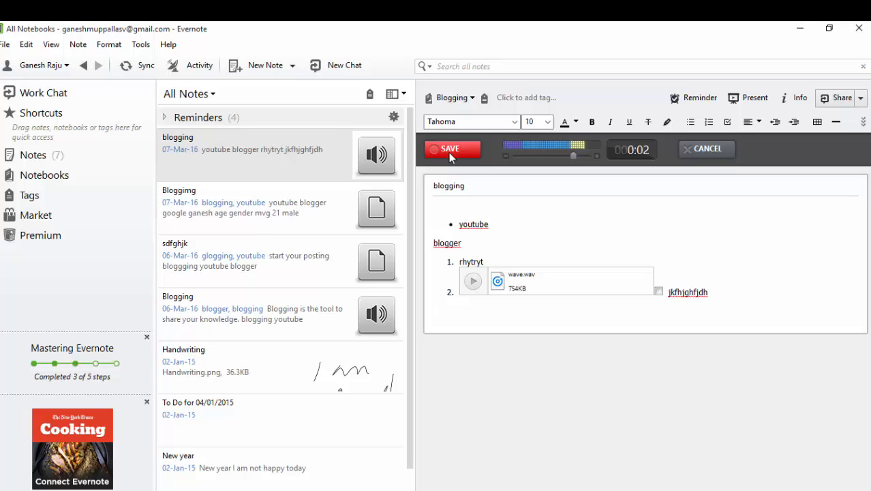
left_click(450, 149)
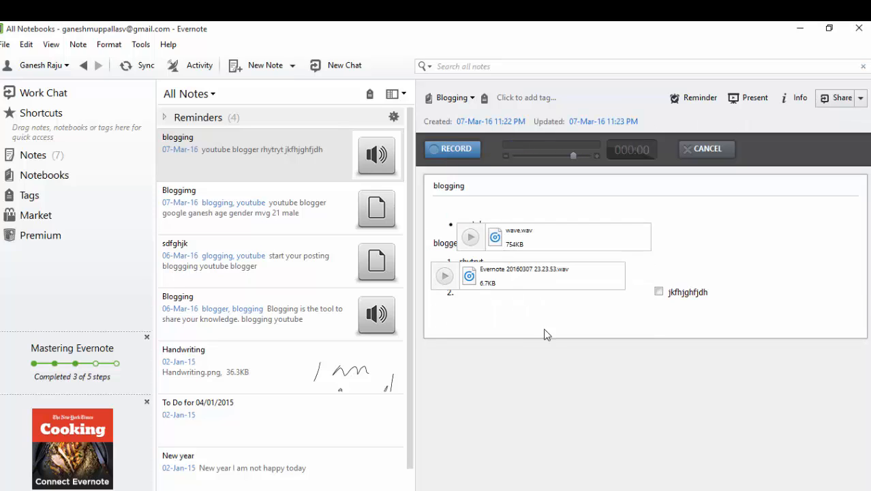
left_click(453, 148)
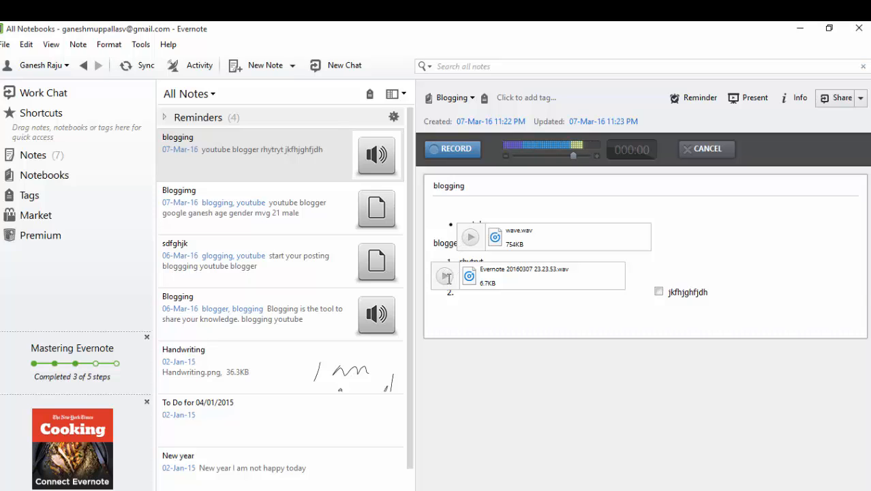
left_click(445, 276)
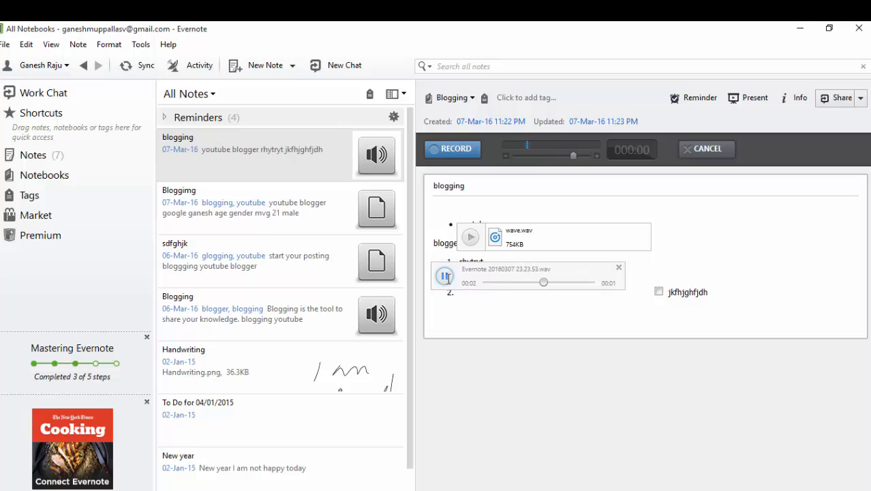
left_click(445, 275)
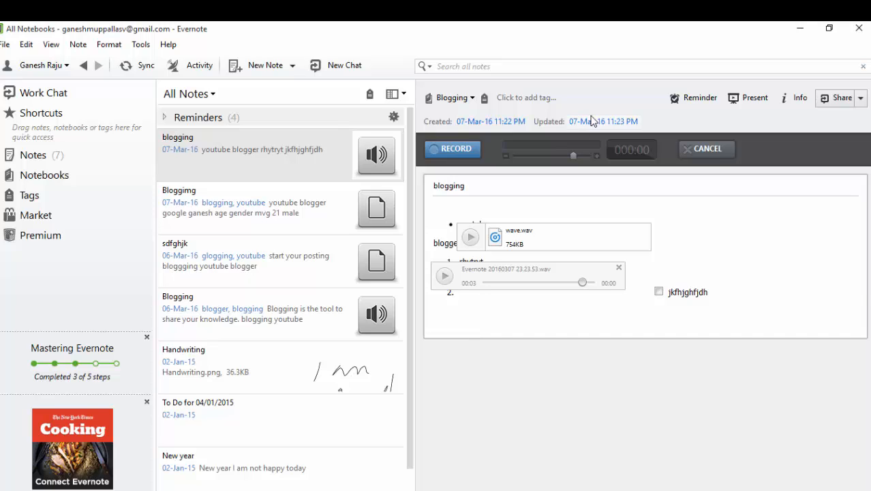
mouse_move(506, 104)
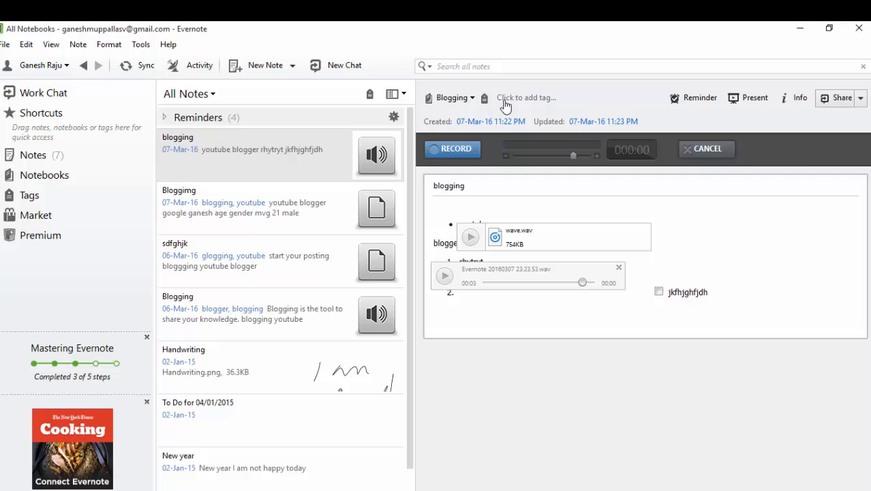
Step: Add the tags 'blogger' and 'youtube' to the note
left_click(526, 98)
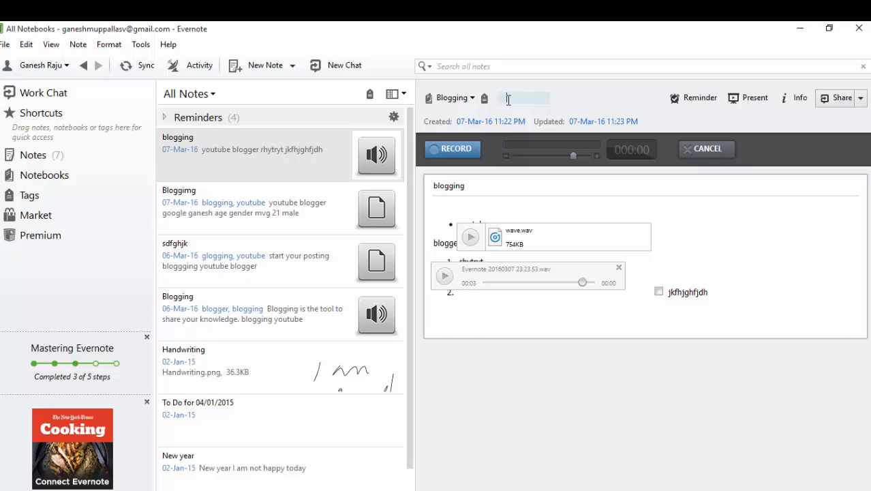
type("blogger")
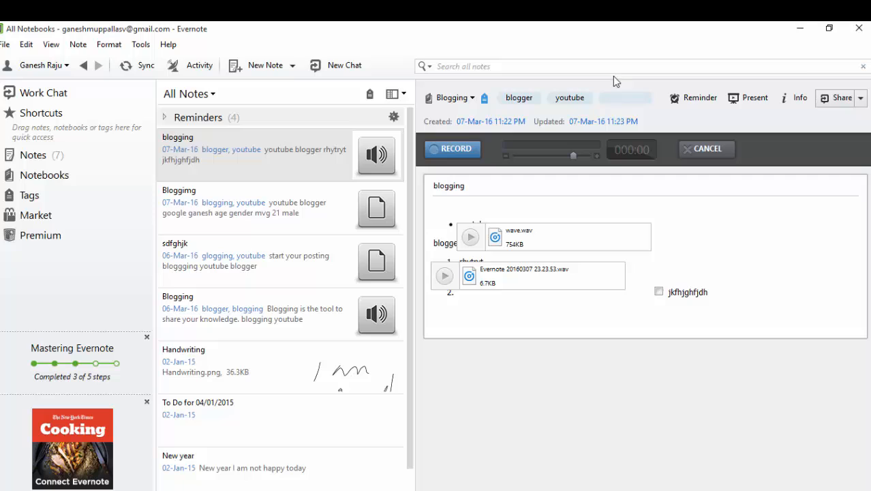
mouse_move(648, 133)
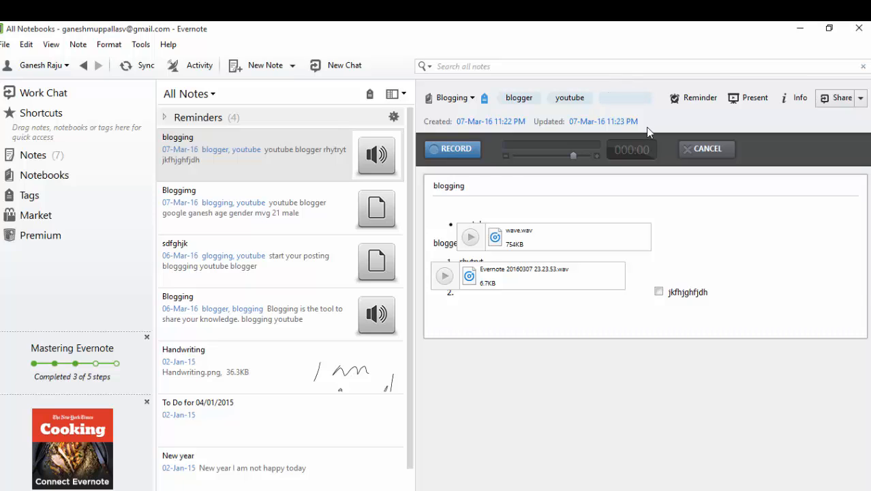
Step: Set a reminder on the note for 17 March 2016
left_click(699, 97)
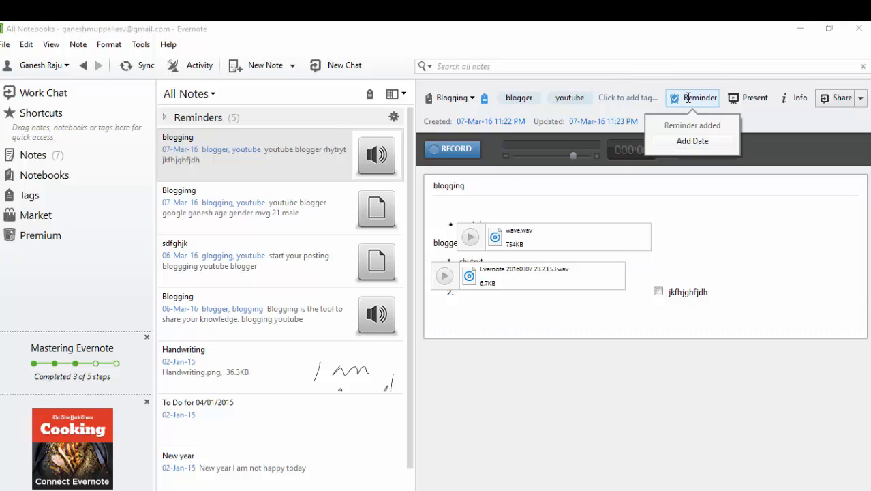
mouse_move(691, 109)
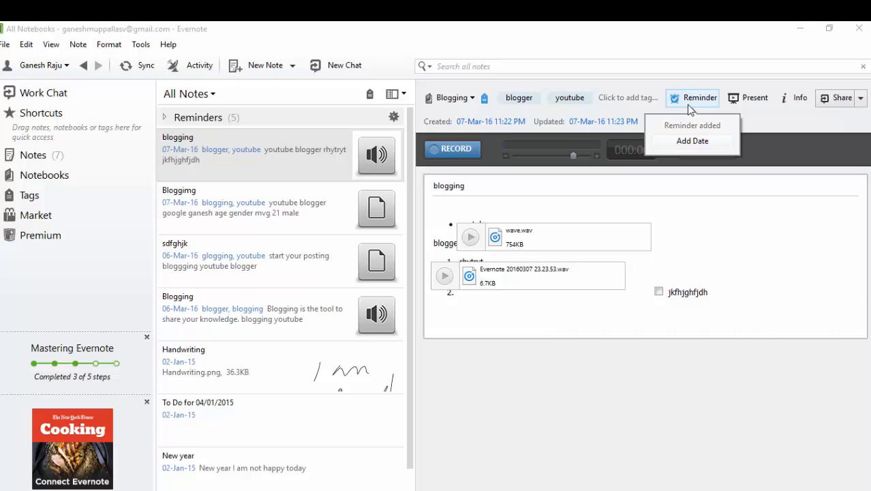
left_click(693, 142)
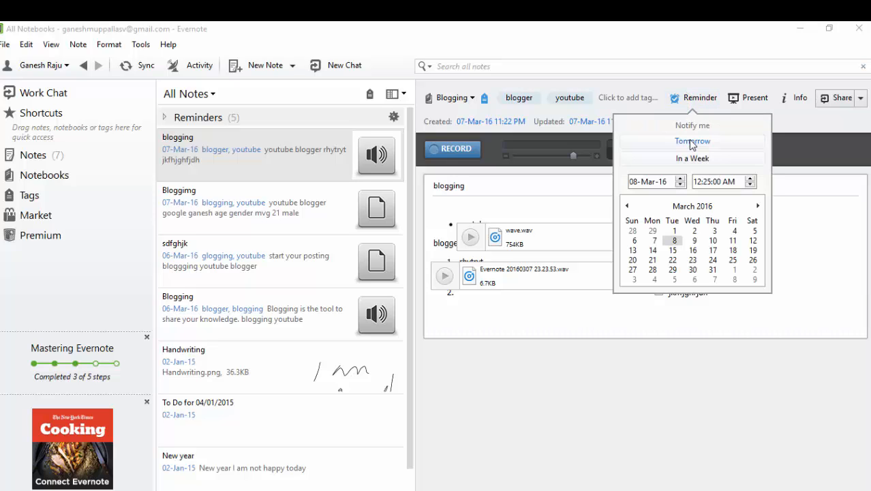
left_click(713, 251)
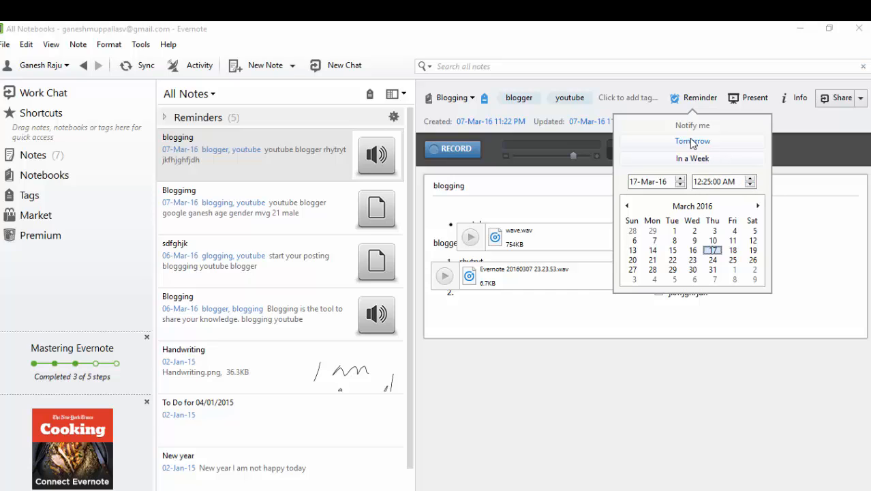
left_click(692, 141)
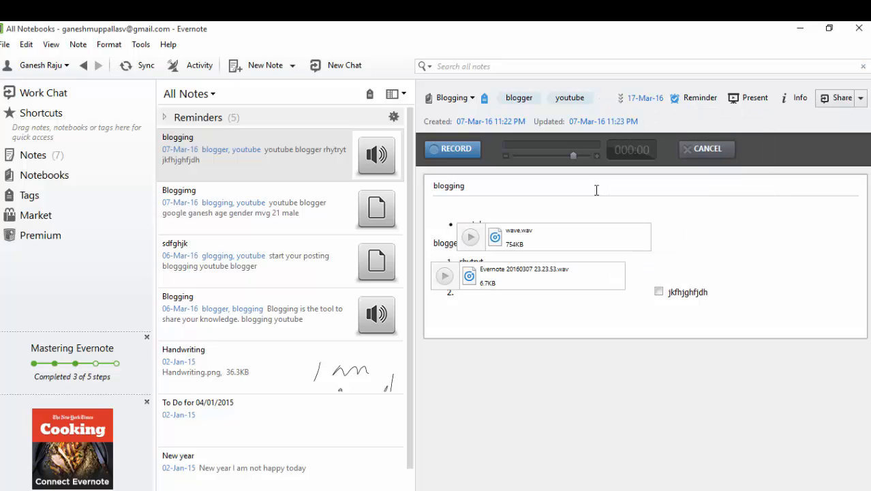
mouse_move(761, 120)
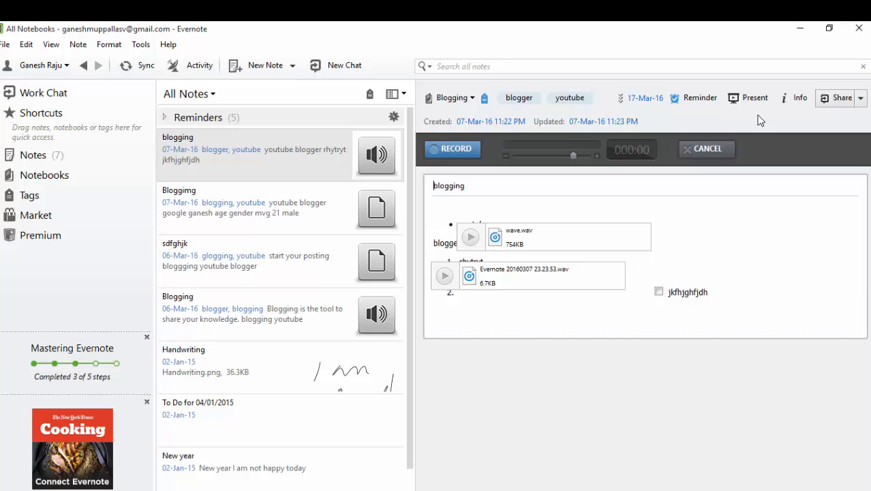
mouse_move(829, 83)
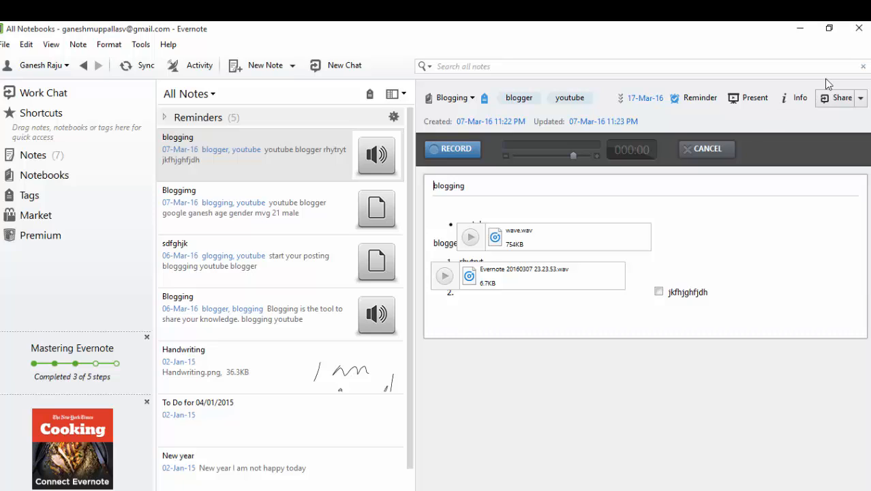
mouse_move(841, 97)
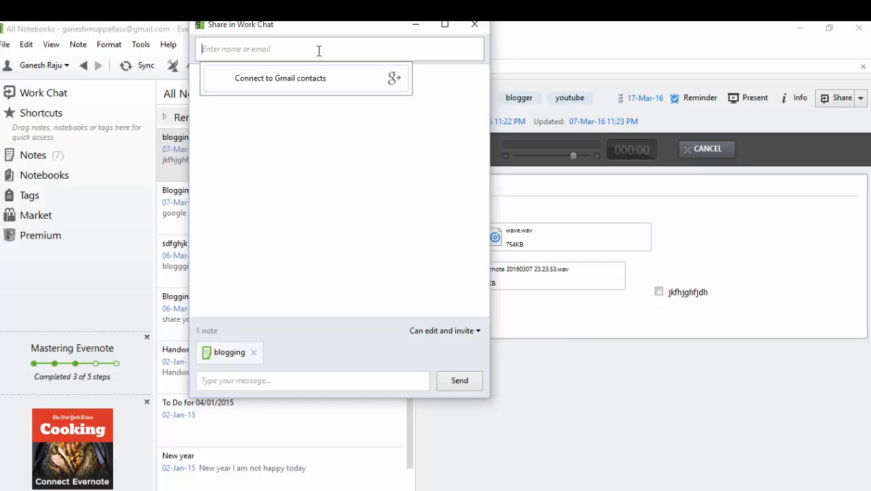
Step: Enter 'ga' as the Work Chat recipient and move into the message box
type("e")
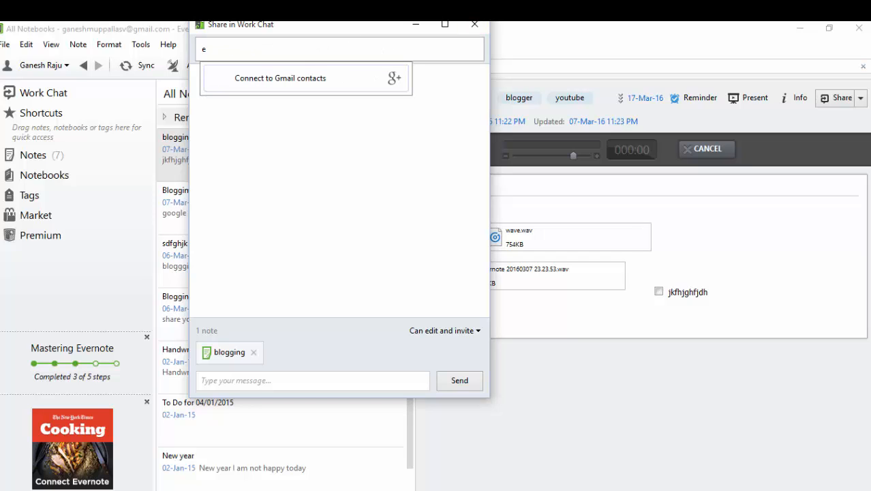
type("ga")
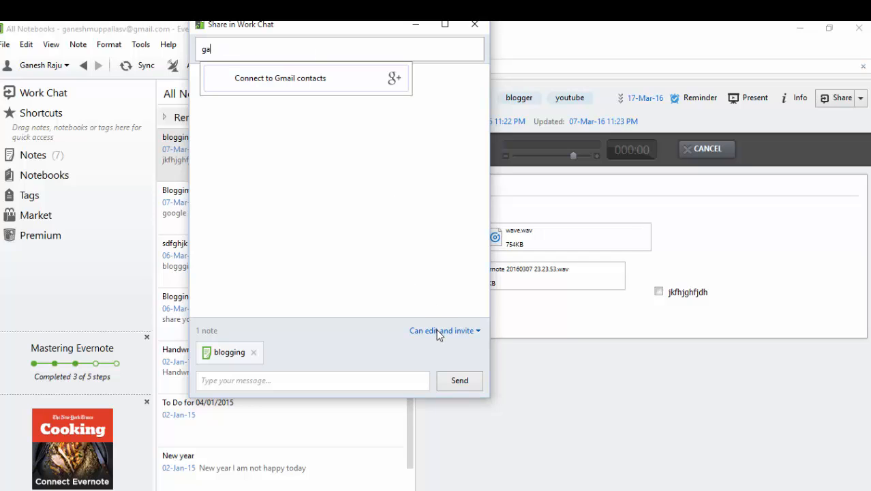
left_click(444, 331)
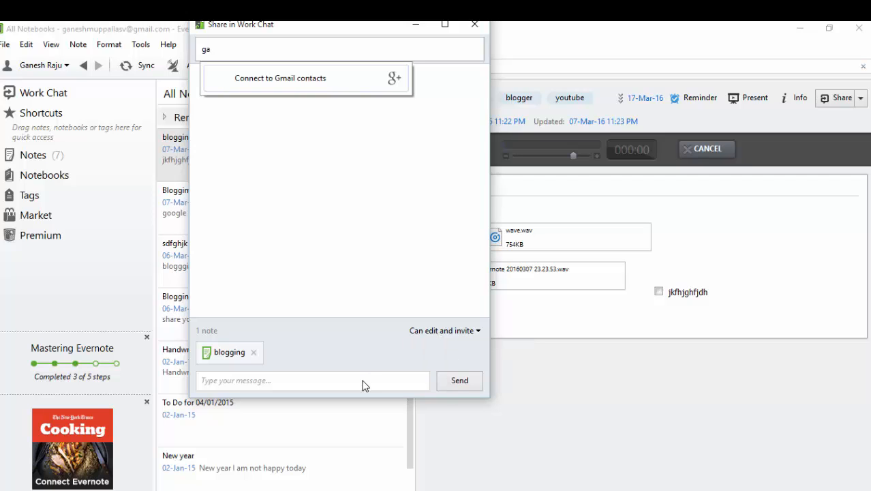
left_click(312, 381)
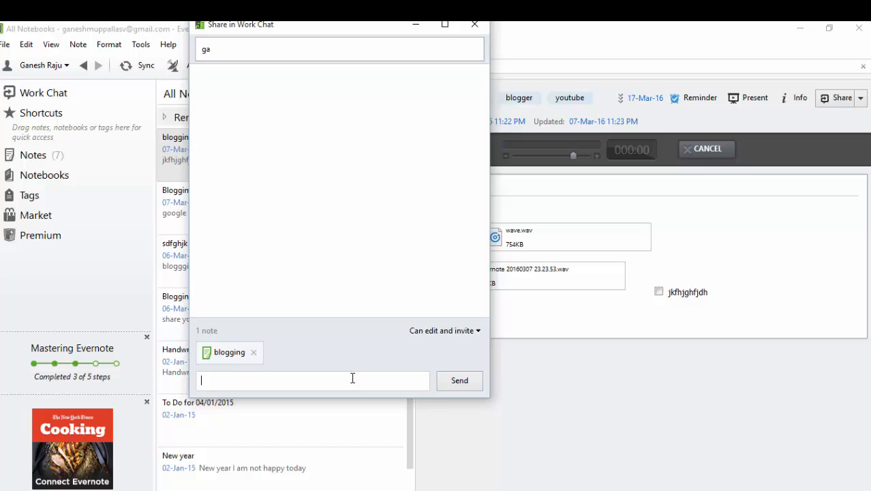